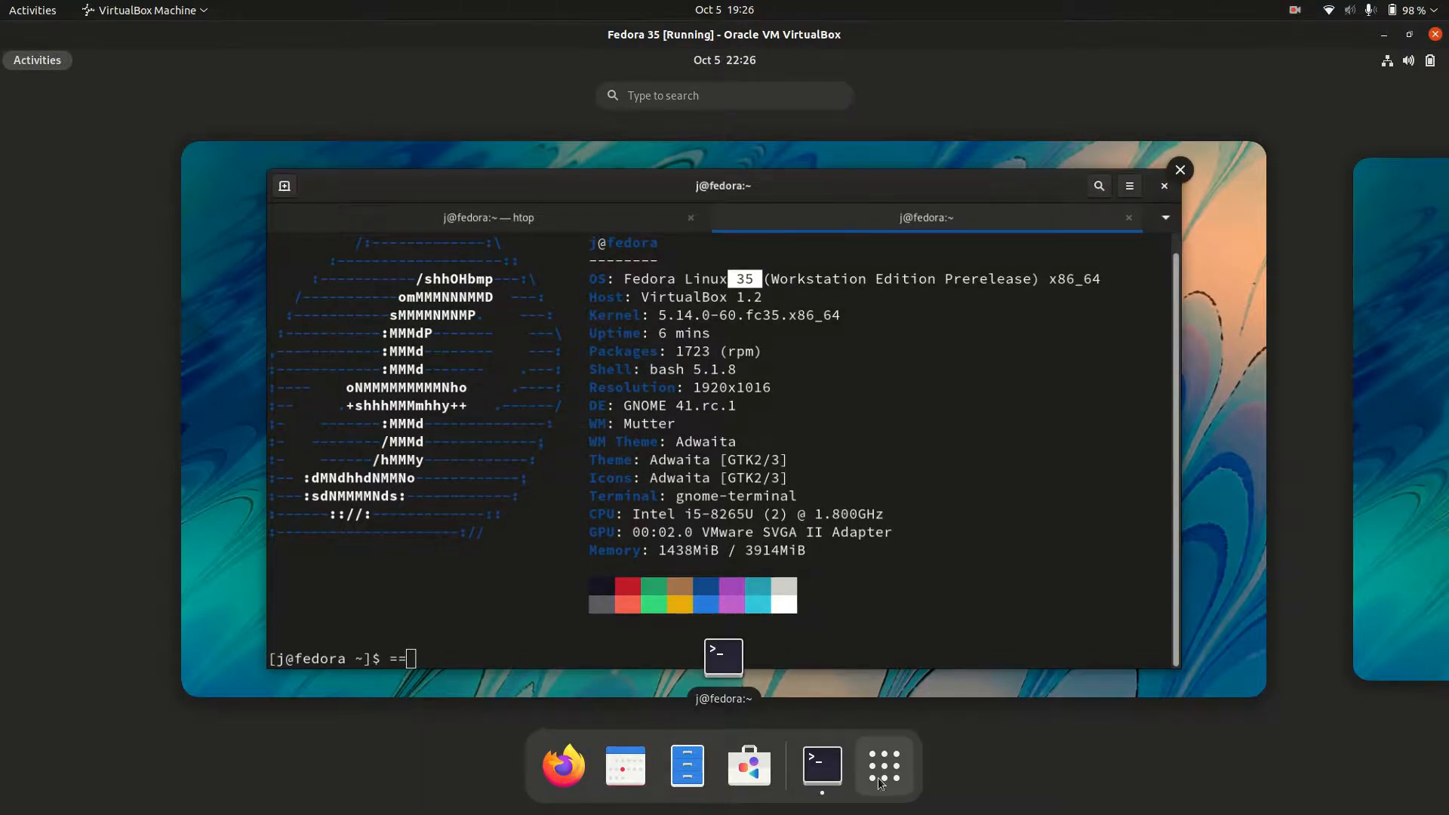
Search from the Activities overview to launch Files on the Home folder beside the terminal
{"action": "left_click", "coordinate": [882, 765]}
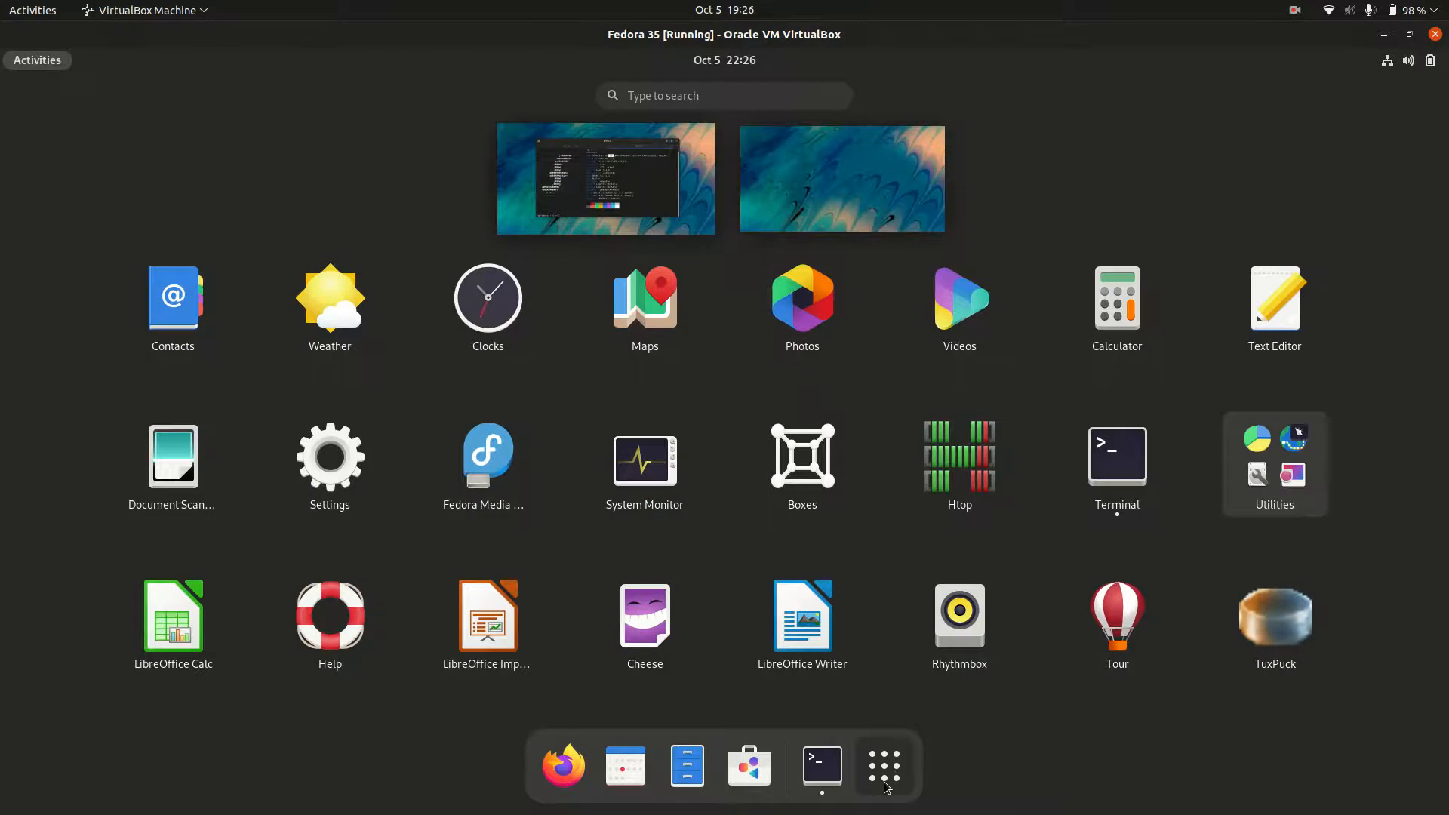
{"action": "mouse_move", "coordinate": [869, 255]}
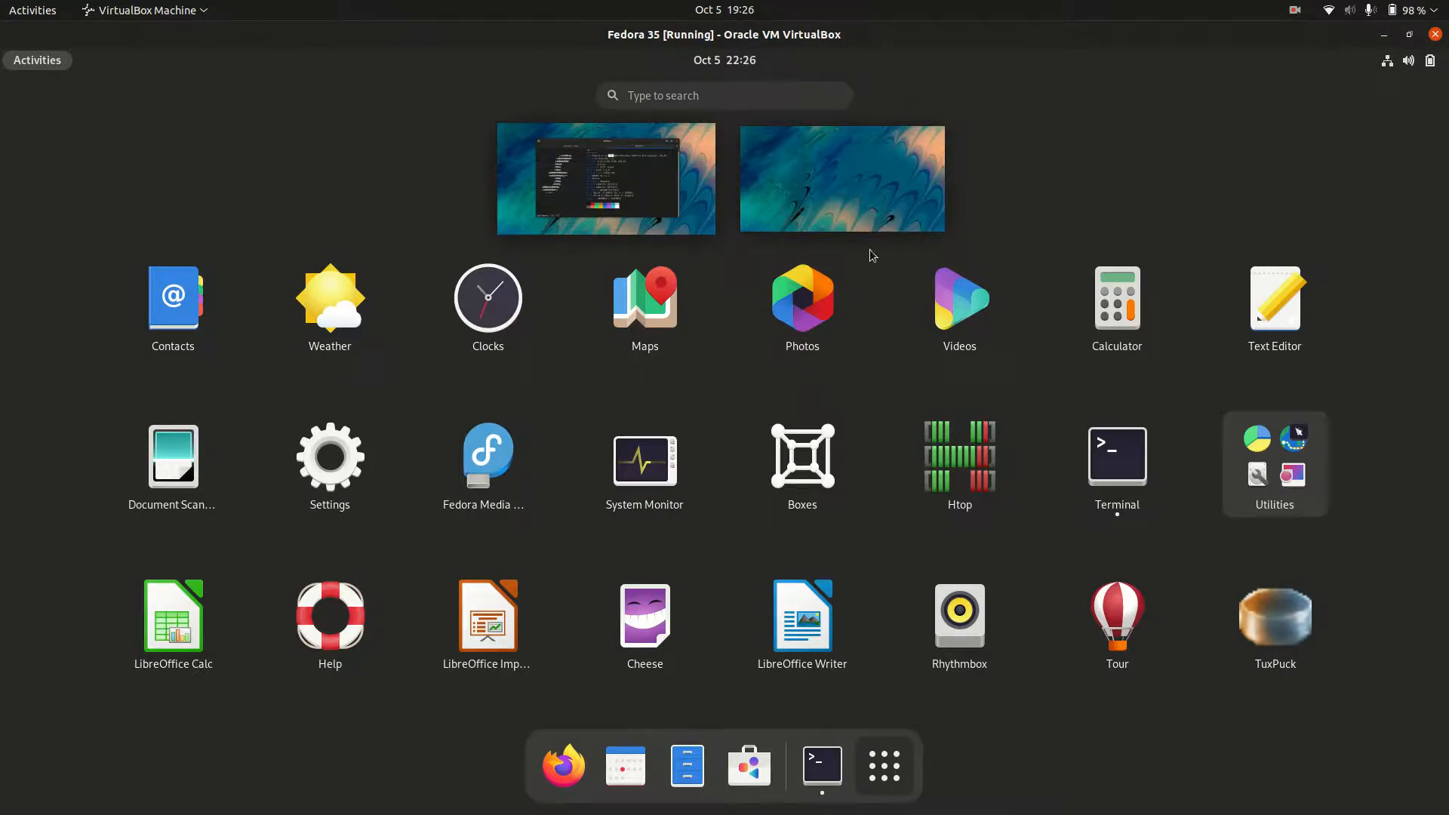
{"action": "mouse_move", "coordinate": [1345, 173]}
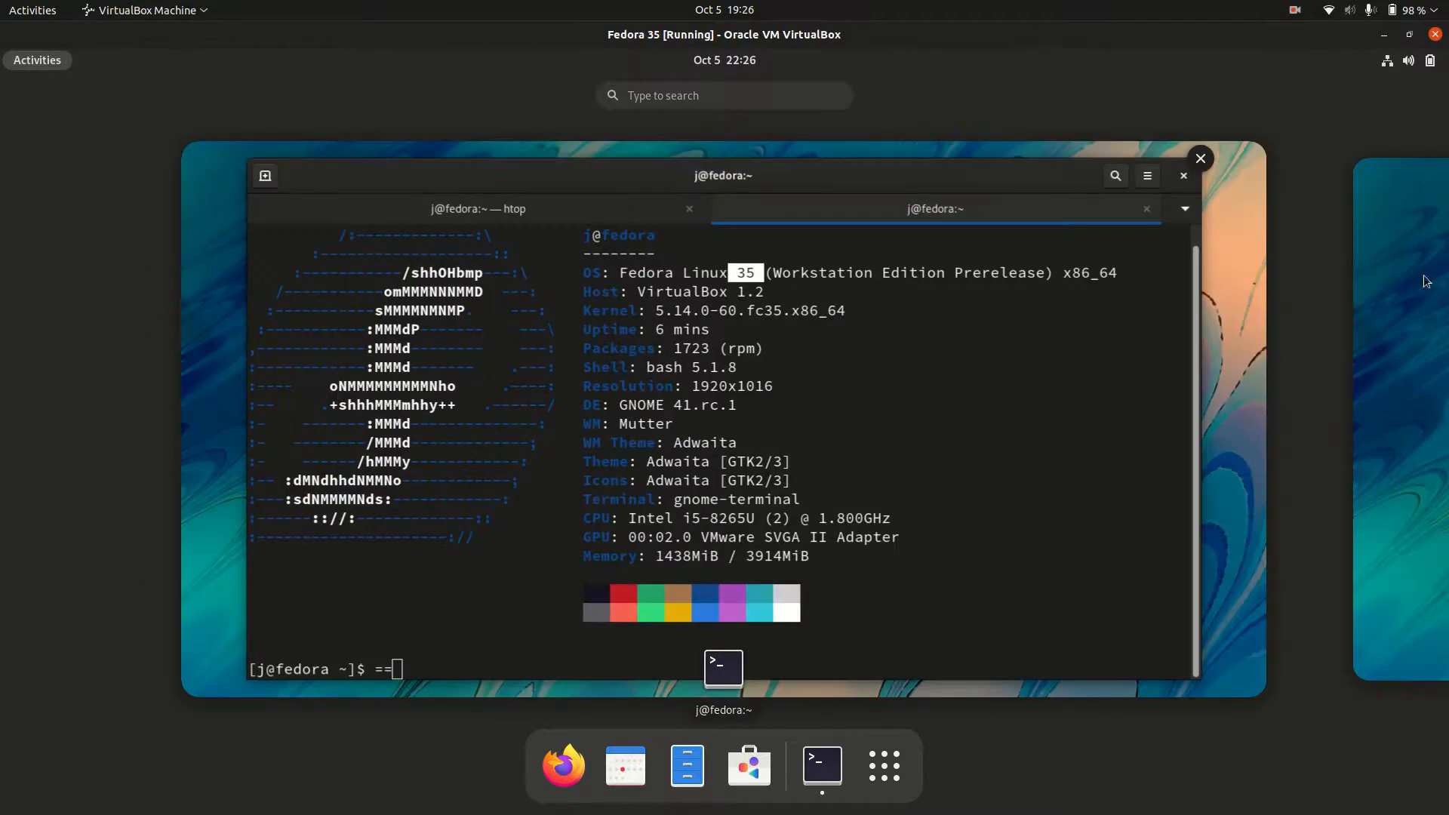
{"action": "left_click", "coordinate": [1407, 61]}
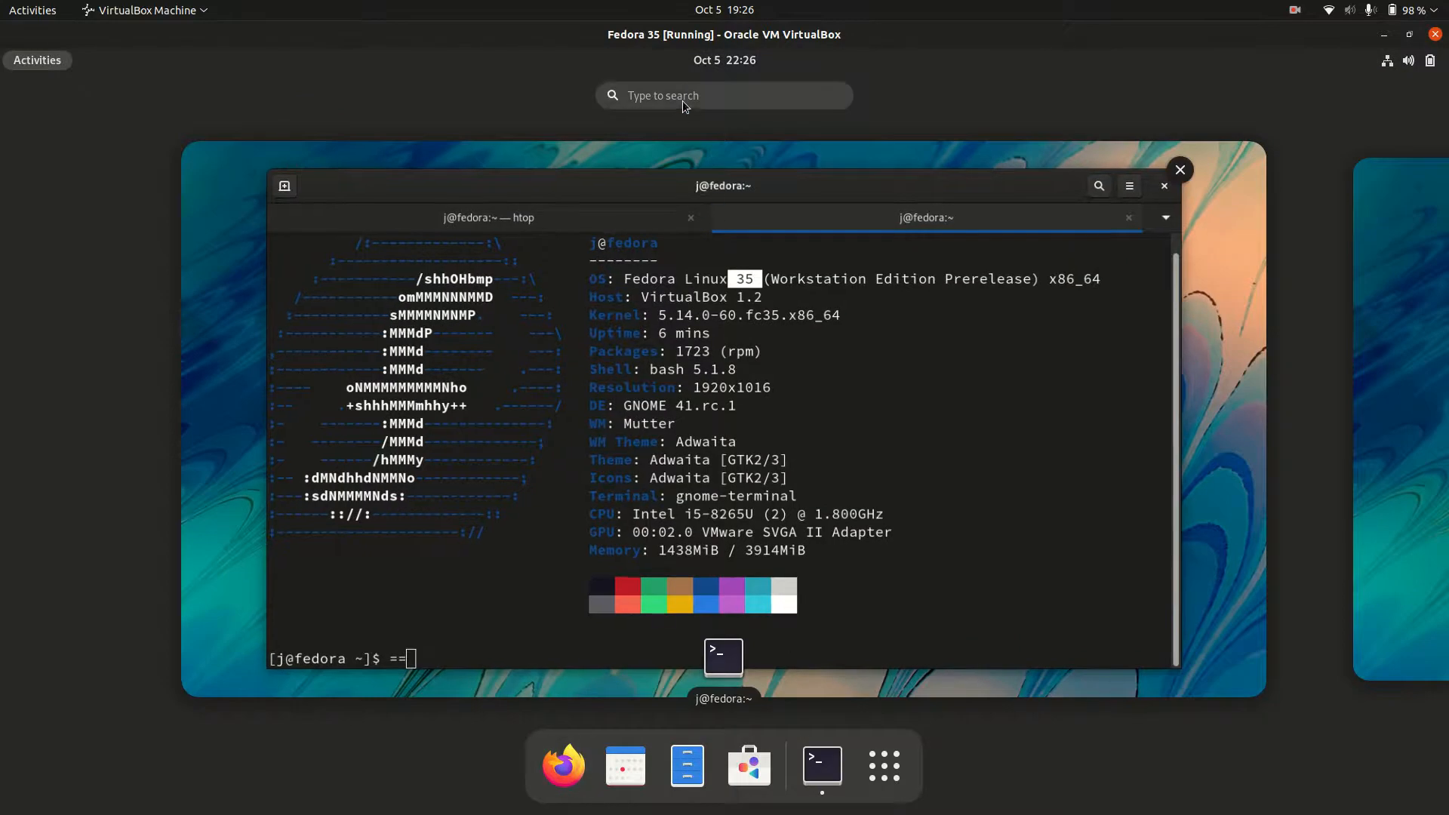
{"action": "left_click", "coordinate": [724, 95]}
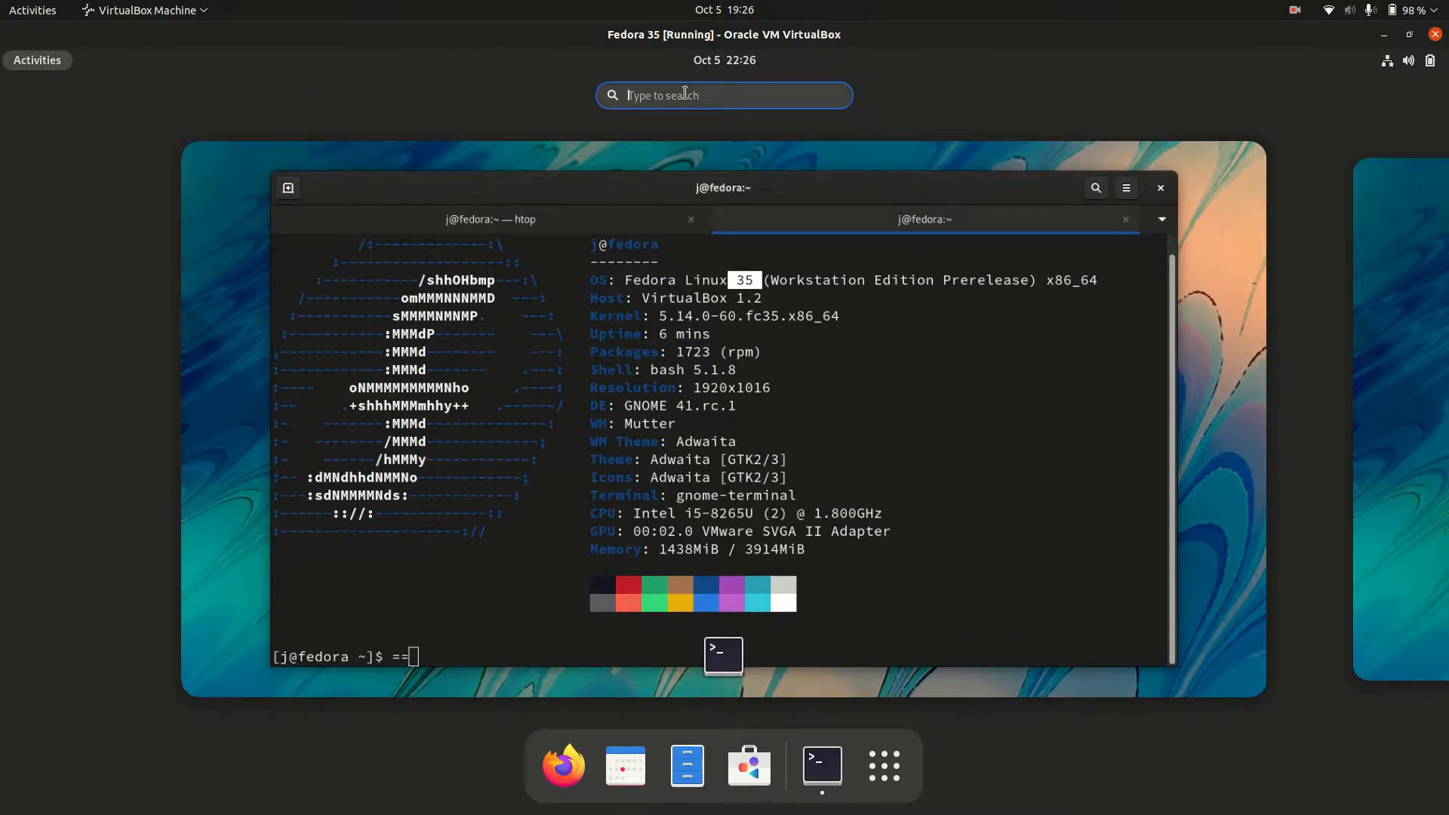
{"action": "type", "text": "ti"}
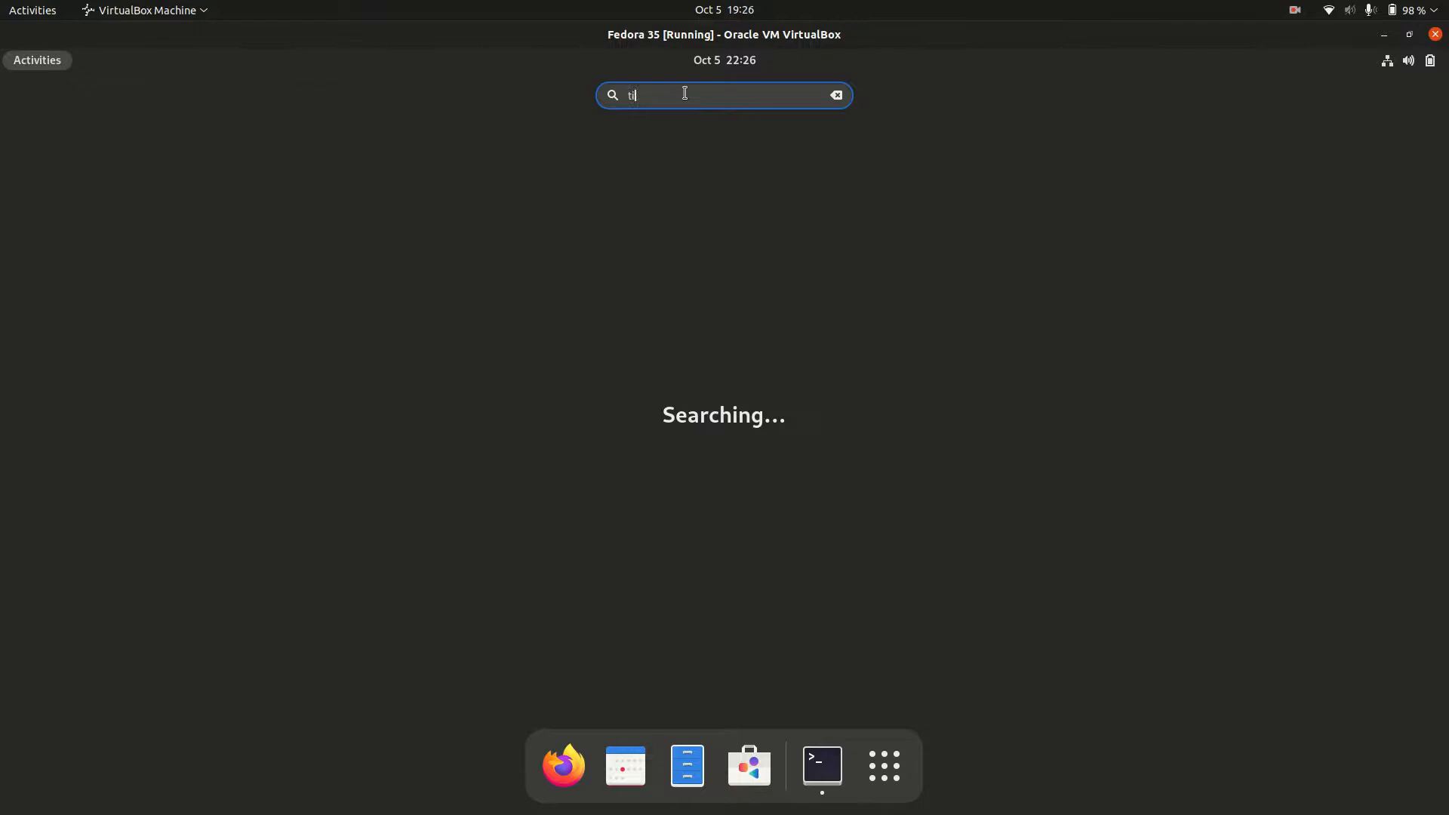
{"action": "type", "text": "ux"}
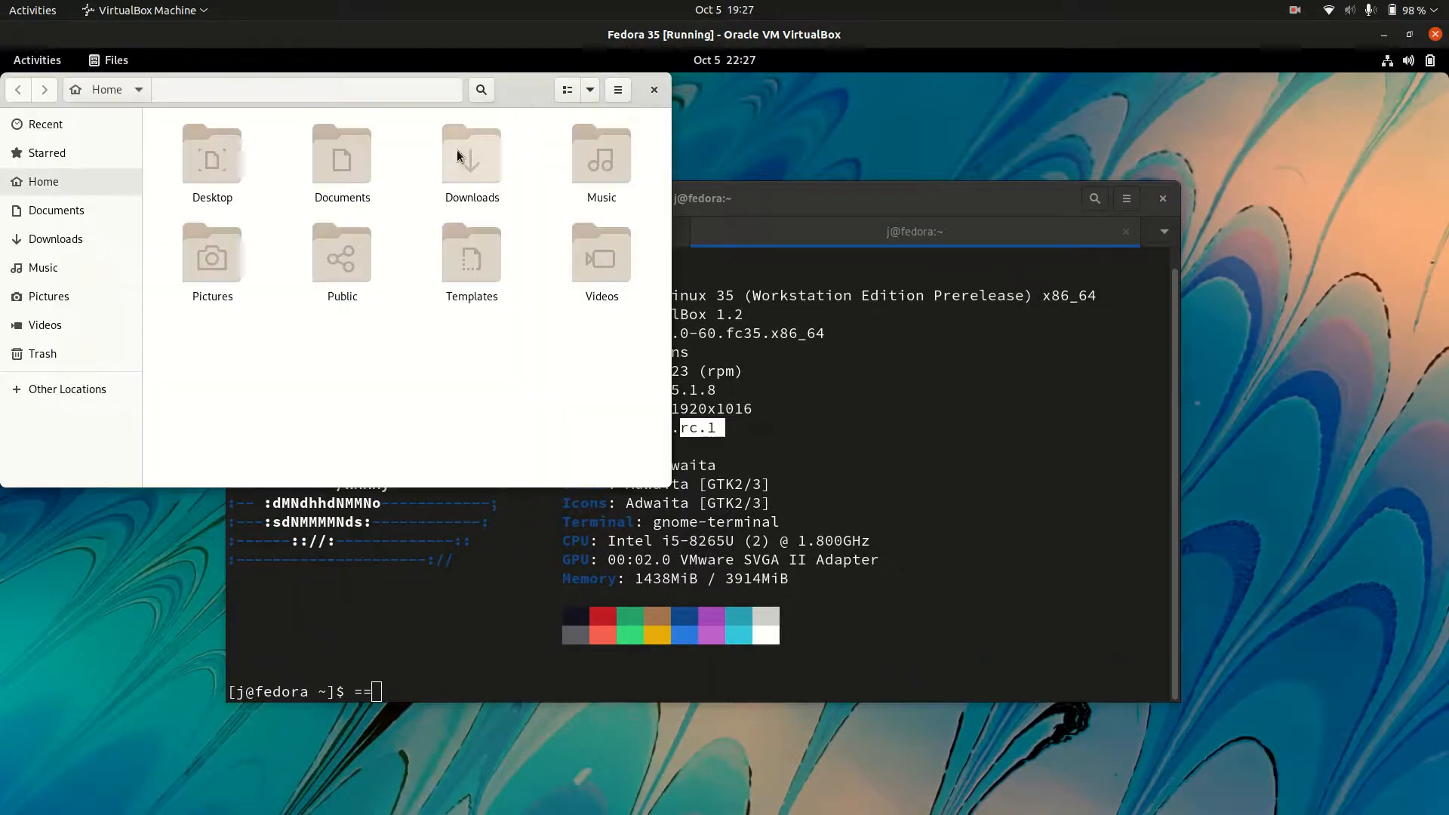
View the About Files dialog showing version 41.rc, then close it and the file manager
{"action": "left_click", "coordinate": [853, 167]}
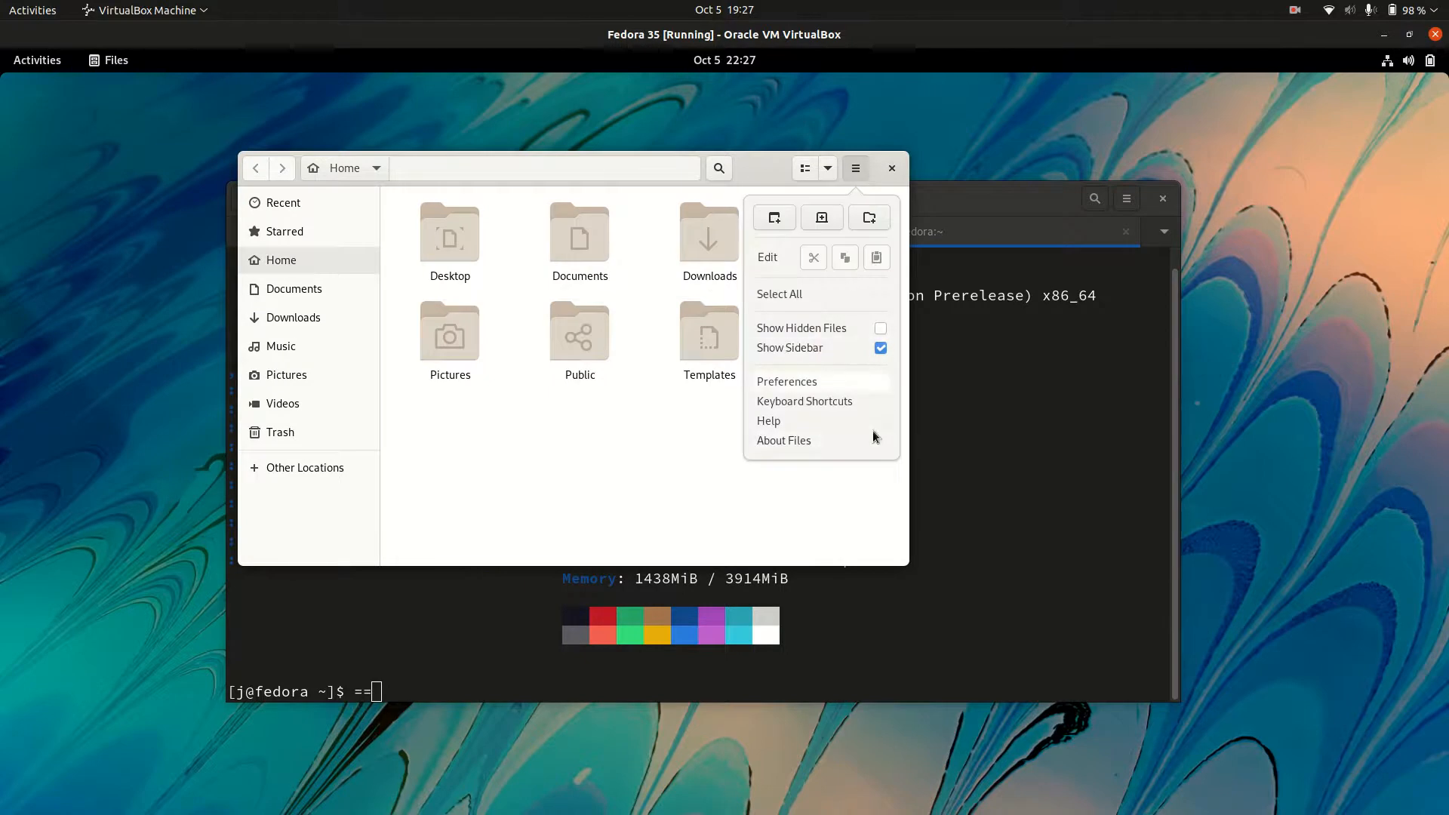
{"action": "left_click", "coordinate": [783, 440]}
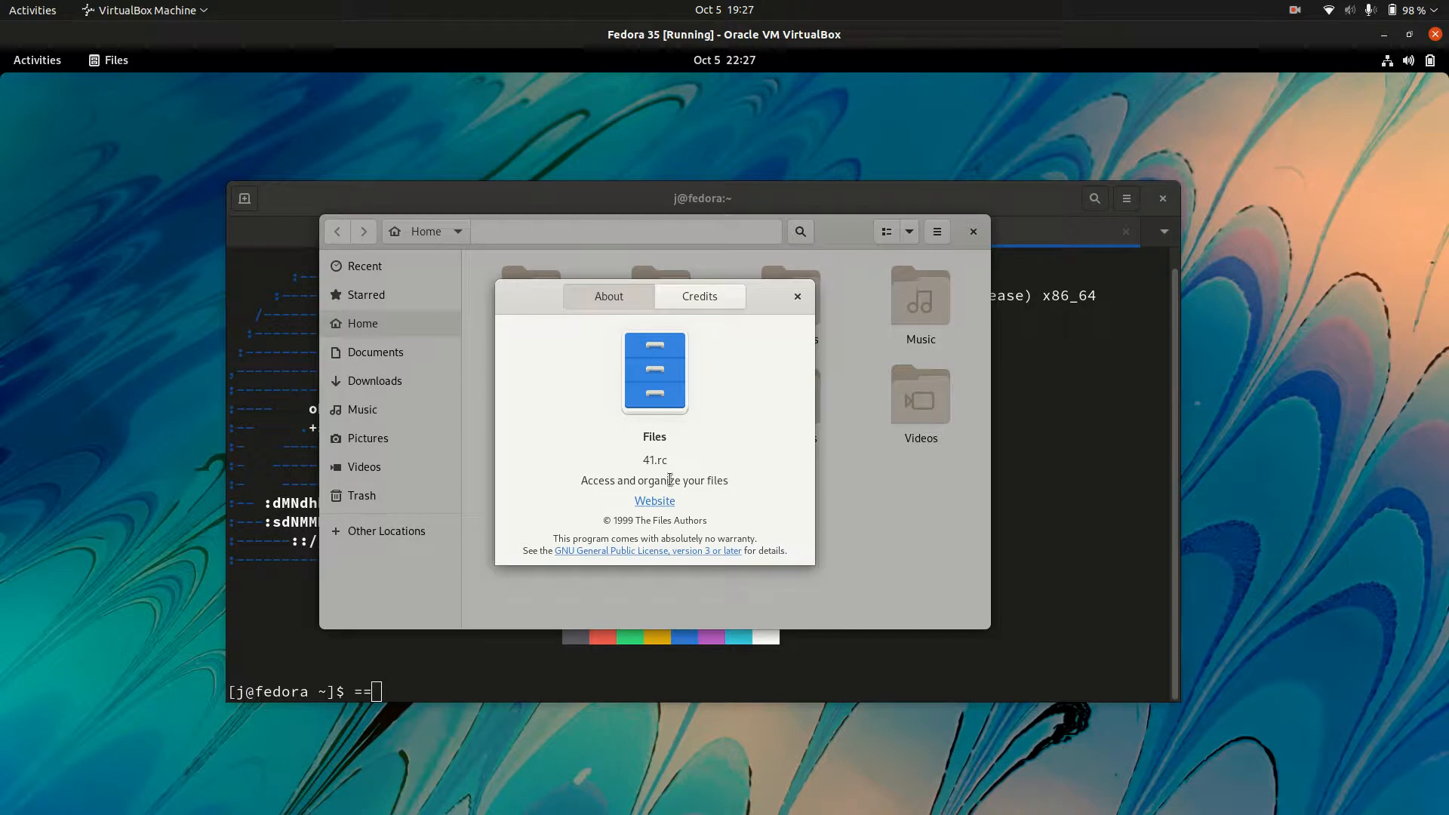
{"action": "mouse_move", "coordinate": [802, 296]}
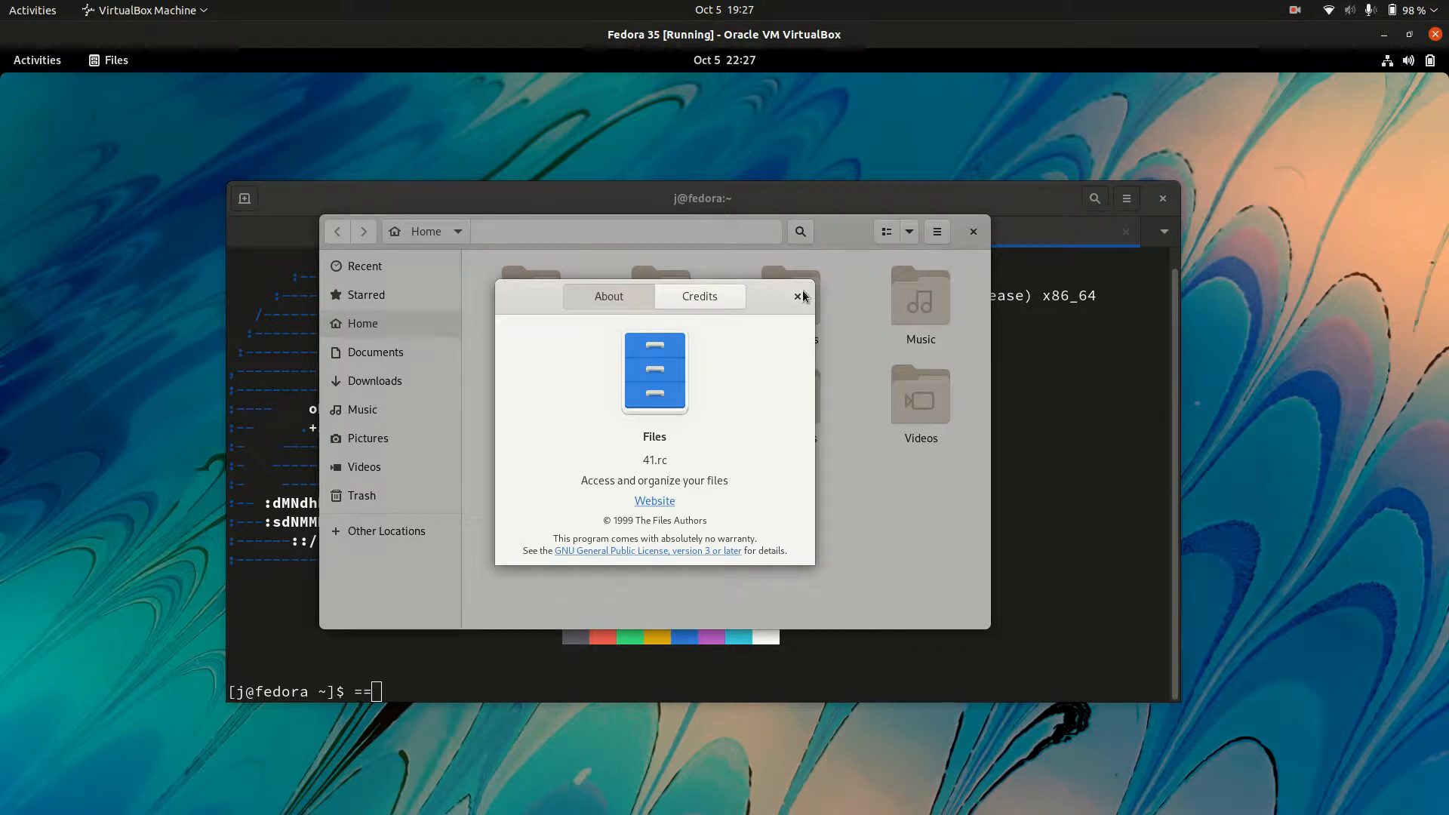
{"action": "left_click", "coordinate": [796, 297]}
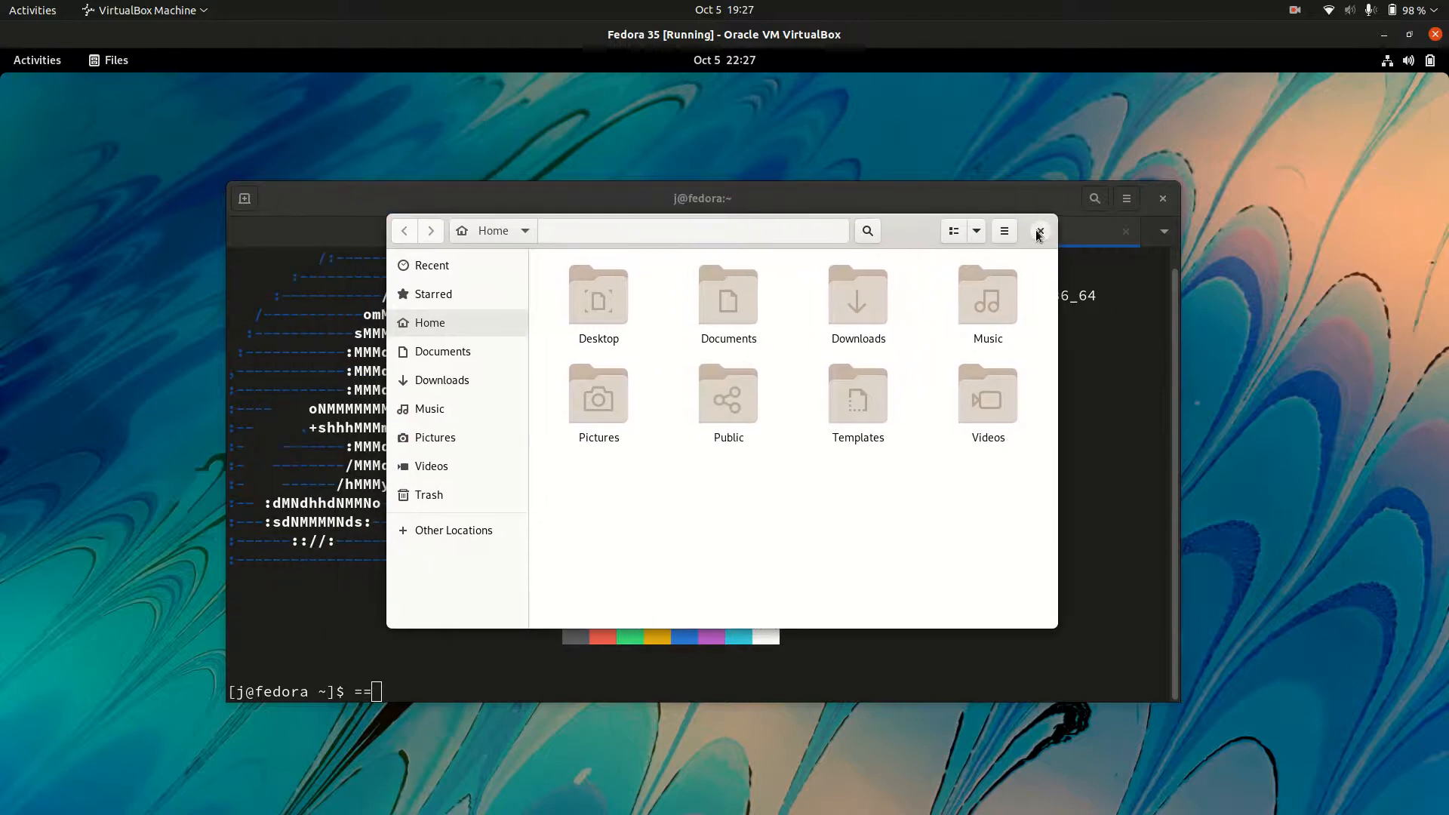
{"action": "left_click", "coordinate": [1038, 231]}
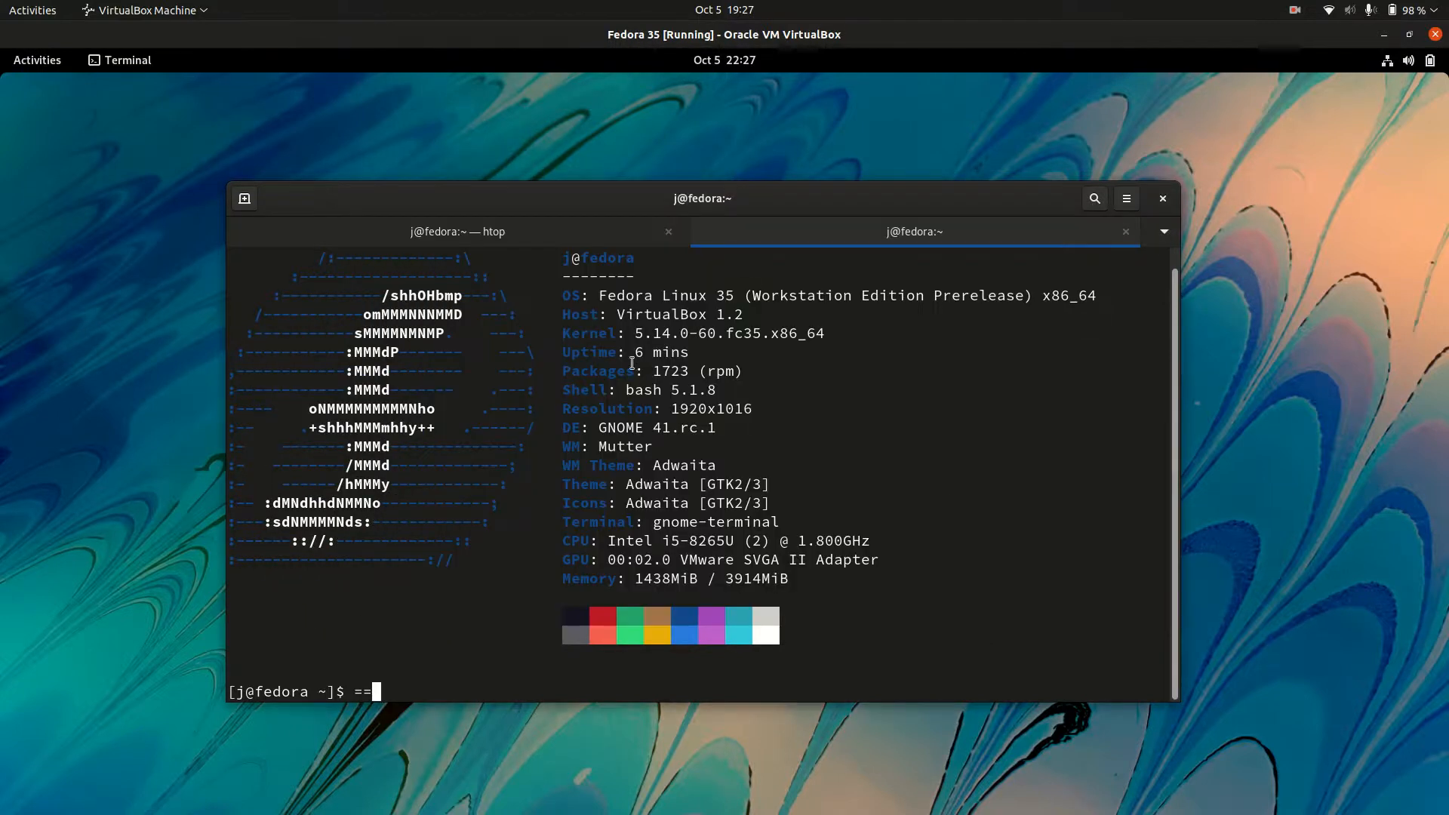
{"action": "double_click", "coordinate": [647, 334]}
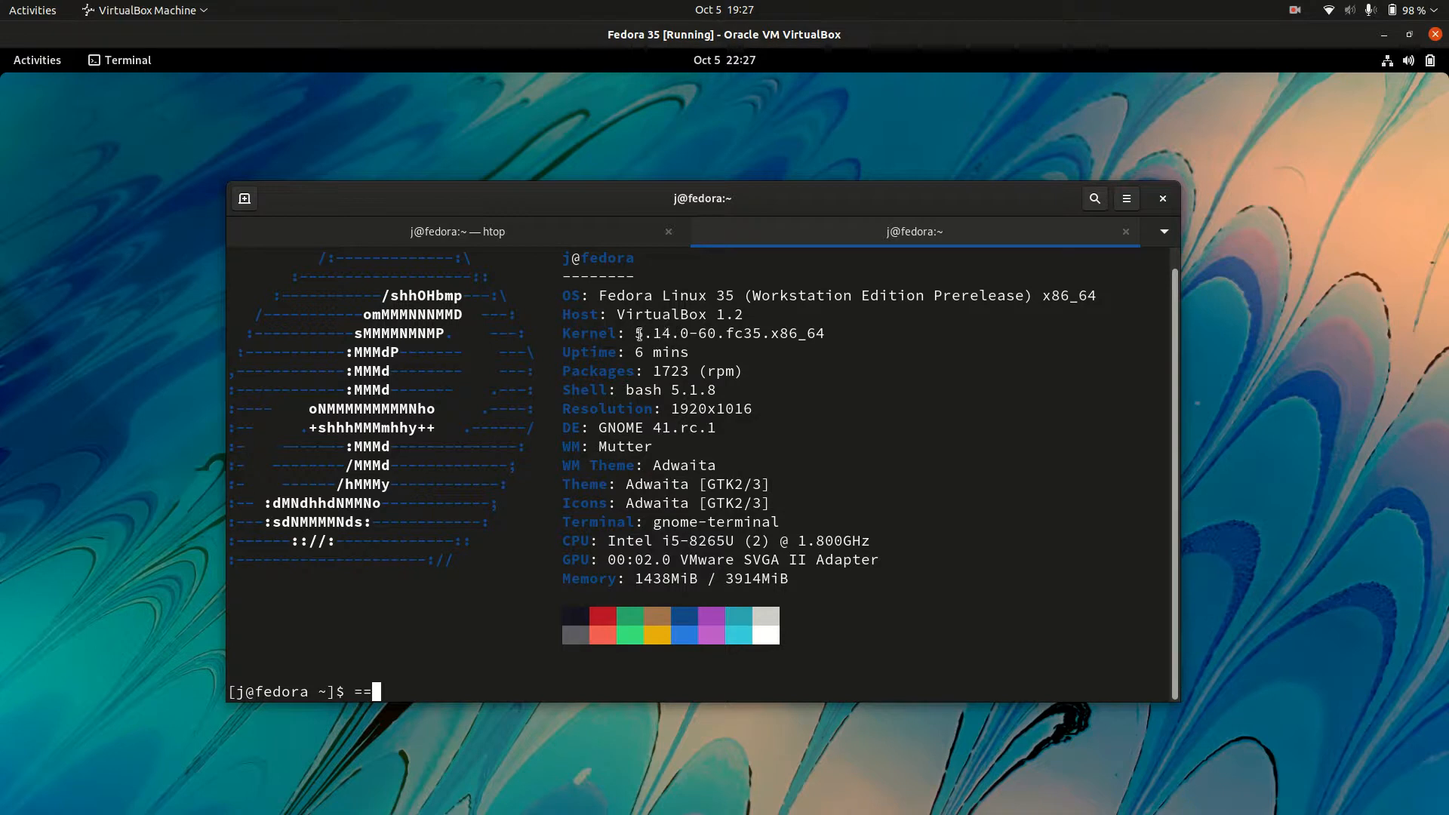
{"action": "double_click", "coordinate": [655, 333]}
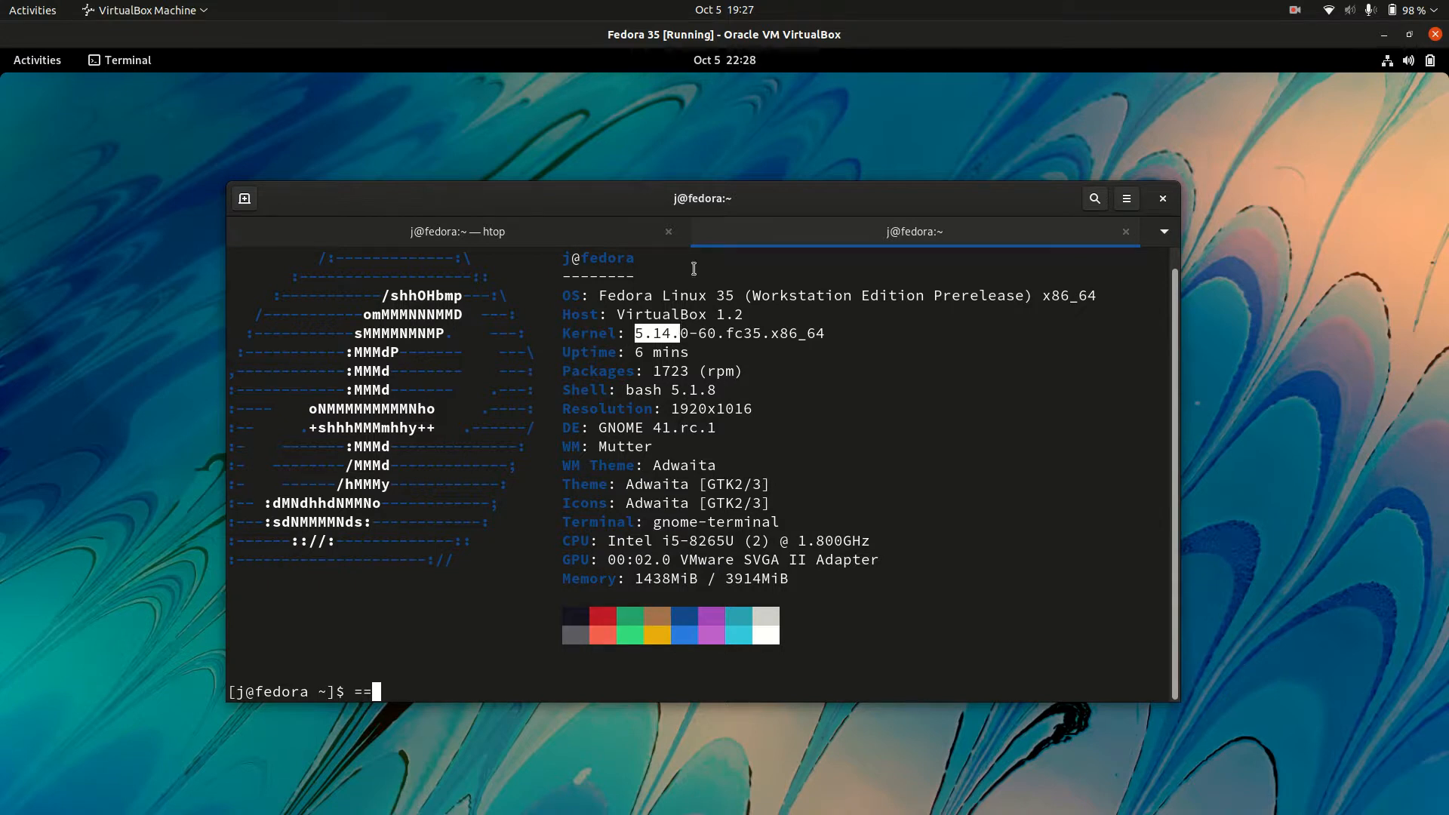
{"action": "left_click", "coordinate": [457, 231]}
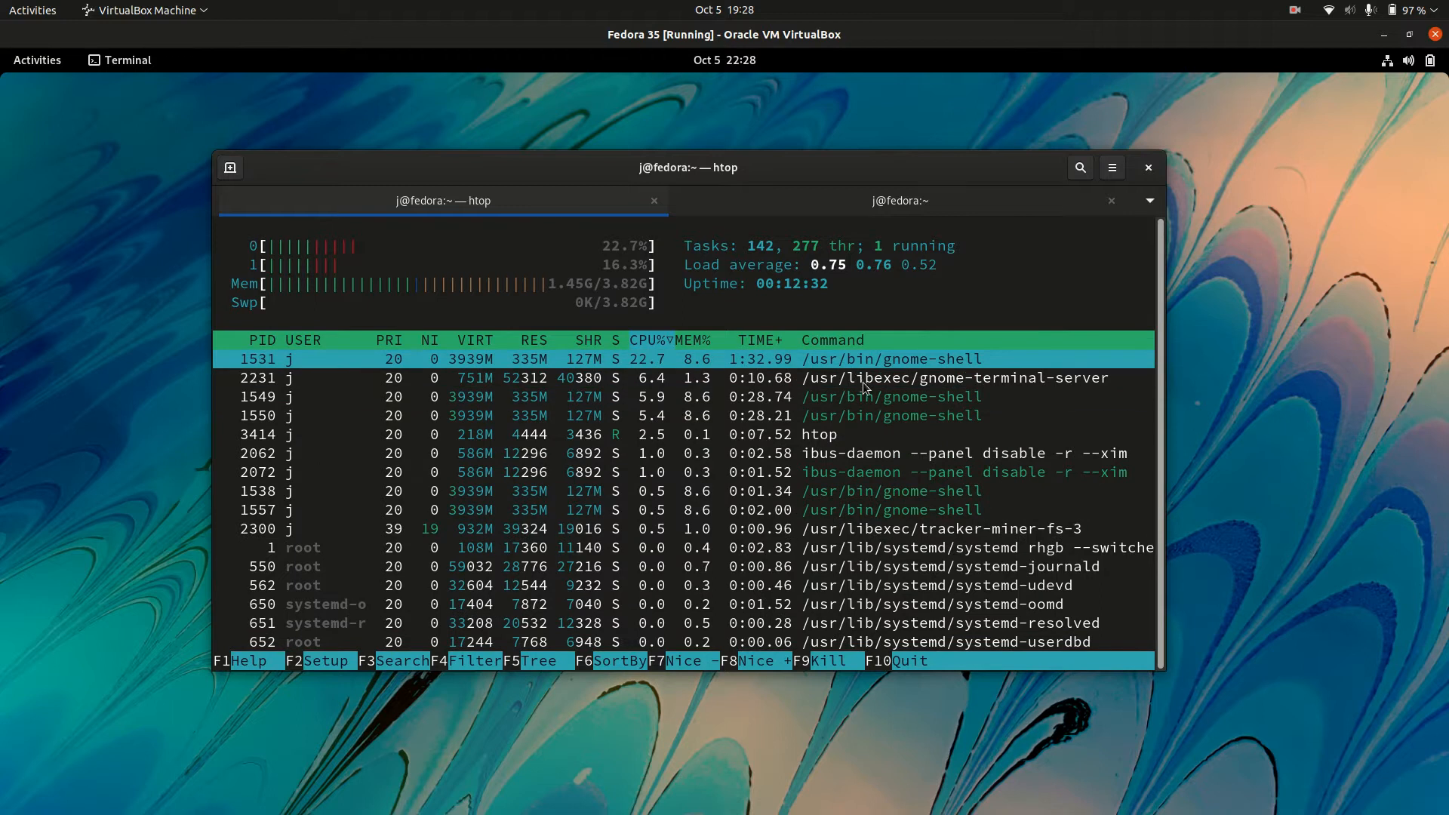
{"action": "left_click", "coordinate": [898, 201]}
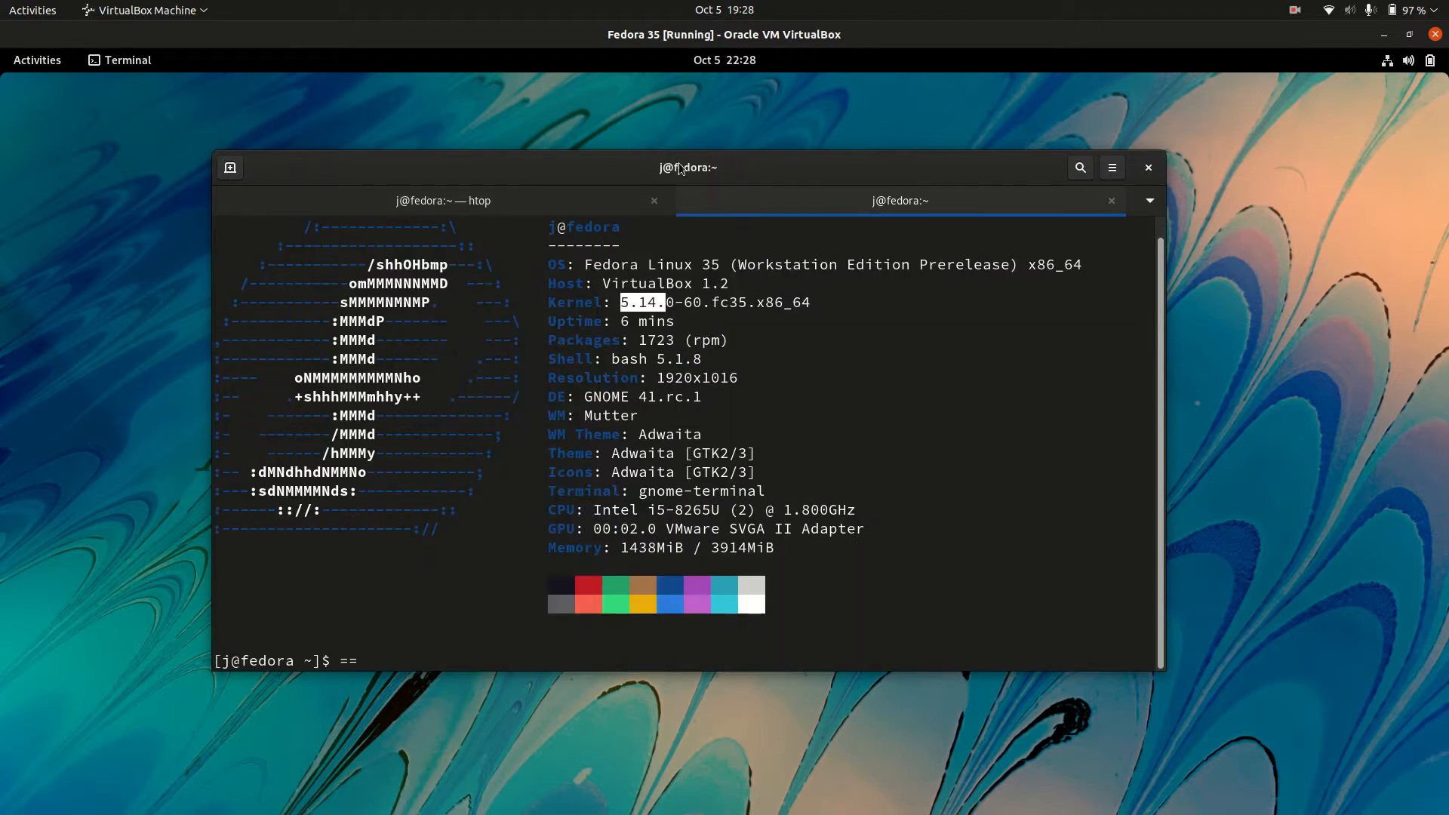